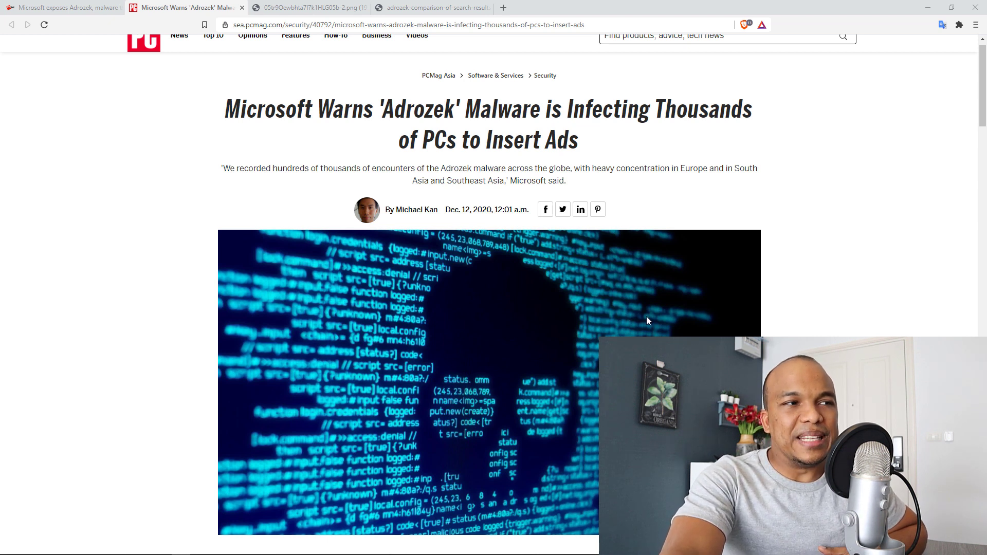
mouse_move(566, 154)
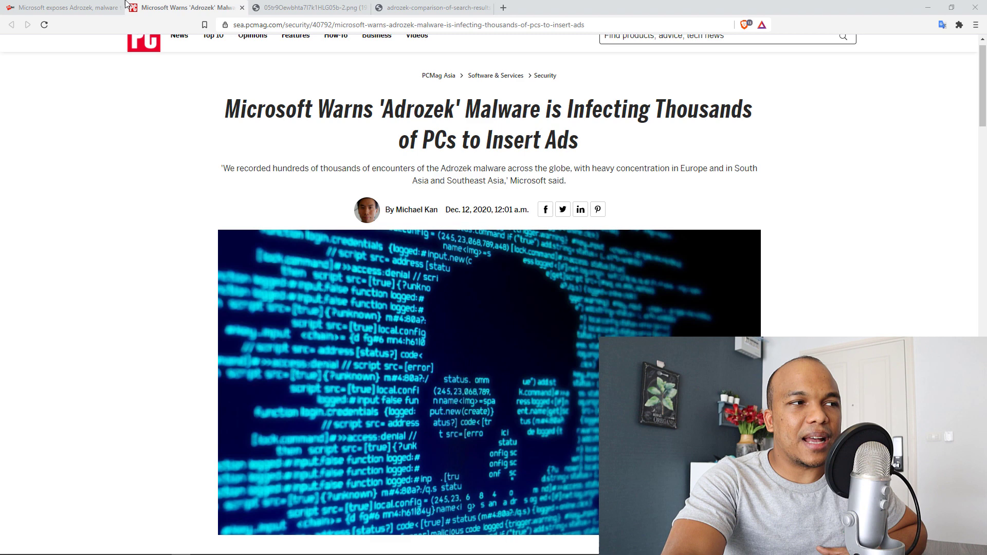
Step: Switch to the ZDNet tab showing the Adrozek article and its attack-flow diagram
click(60, 8)
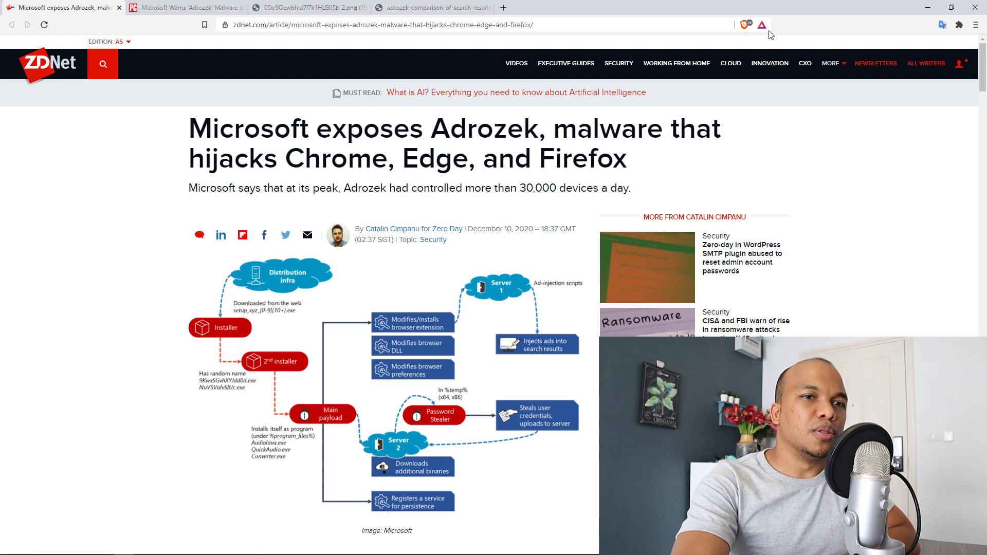
Step: Scroll the ZDNet article past the diagram to the infection map and 'How Adrozek spreads and works'
scroll(down, 3)
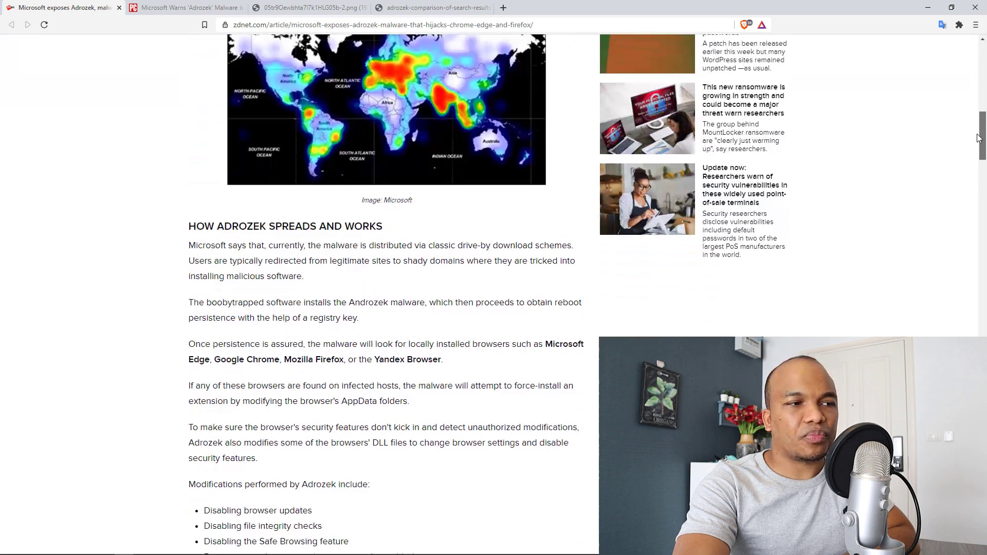
scroll(down, 3)
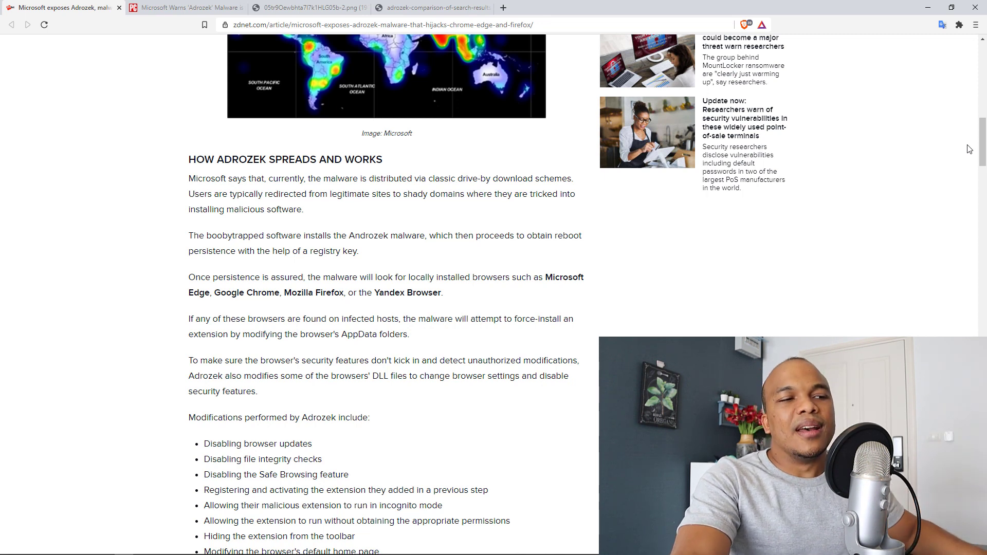
mouse_move(626, 270)
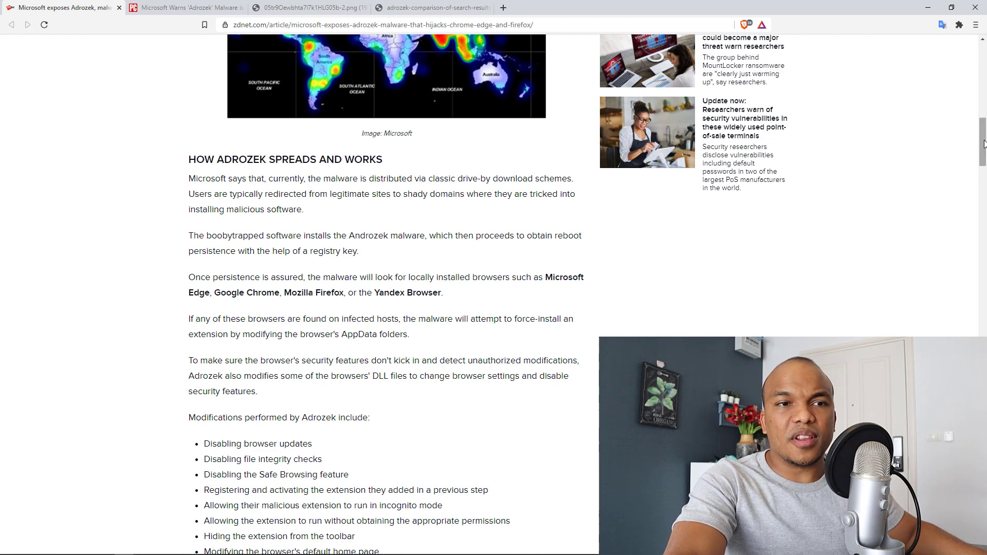
Step: Scroll down to the browser-modifications list and the normal versus Adrozek-injected search results image
scroll(down, 3)
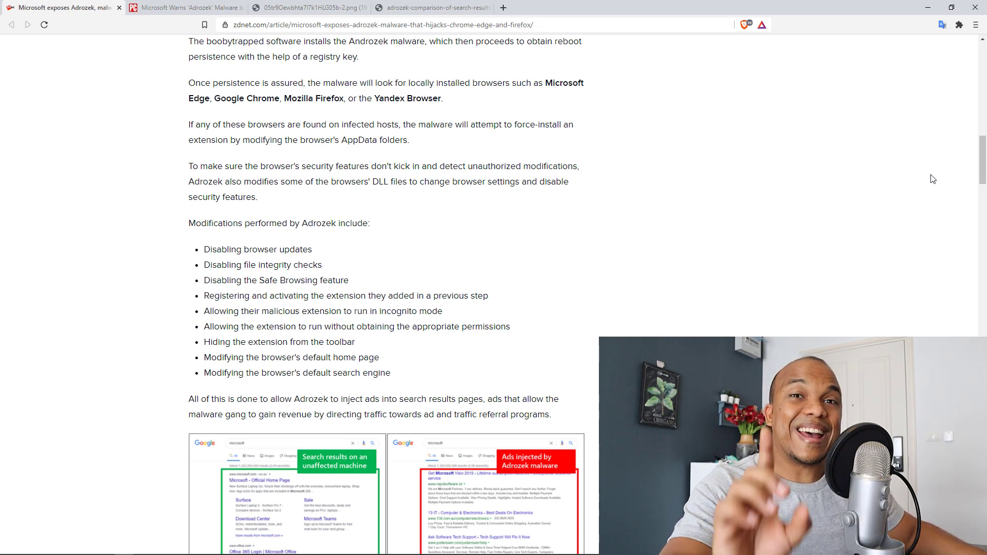
scroll(down, 3)
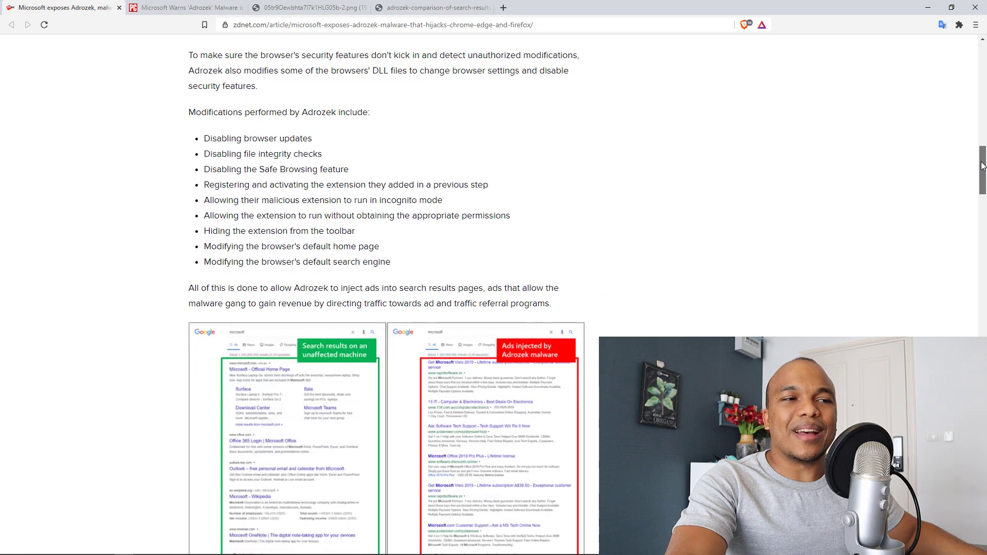
scroll(down, 3)
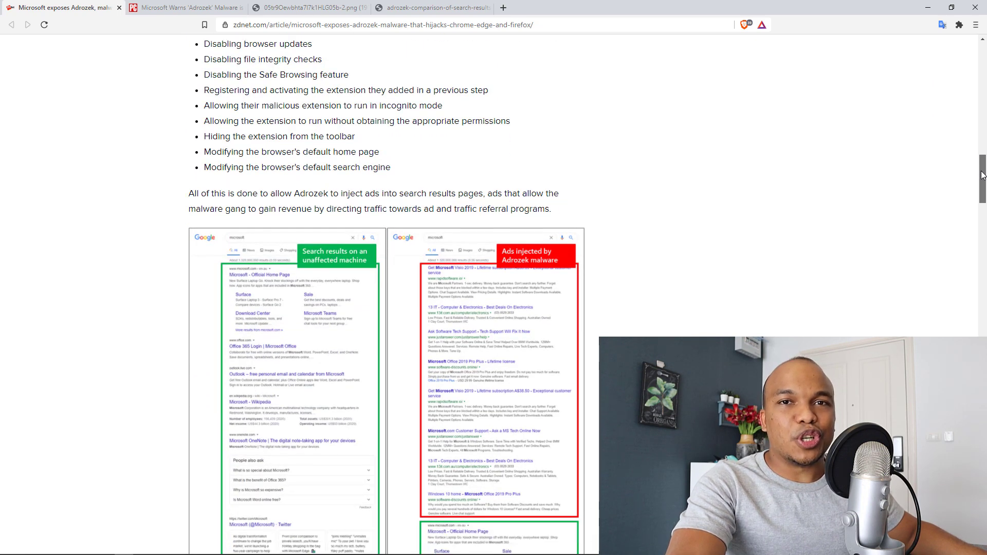
Step: Switch to the tab with the full-size Xbox search results comparison image
click(308, 7)
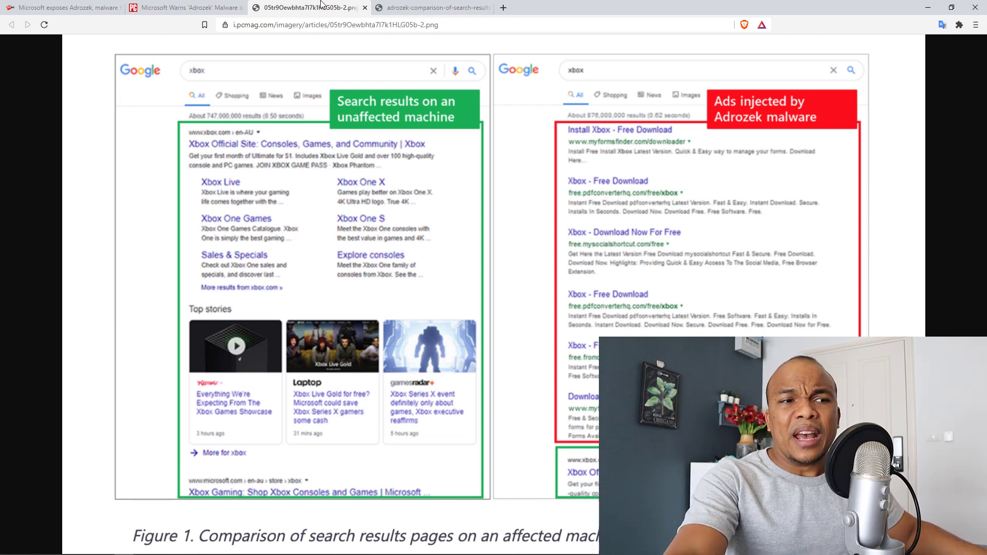
mouse_move(591, 192)
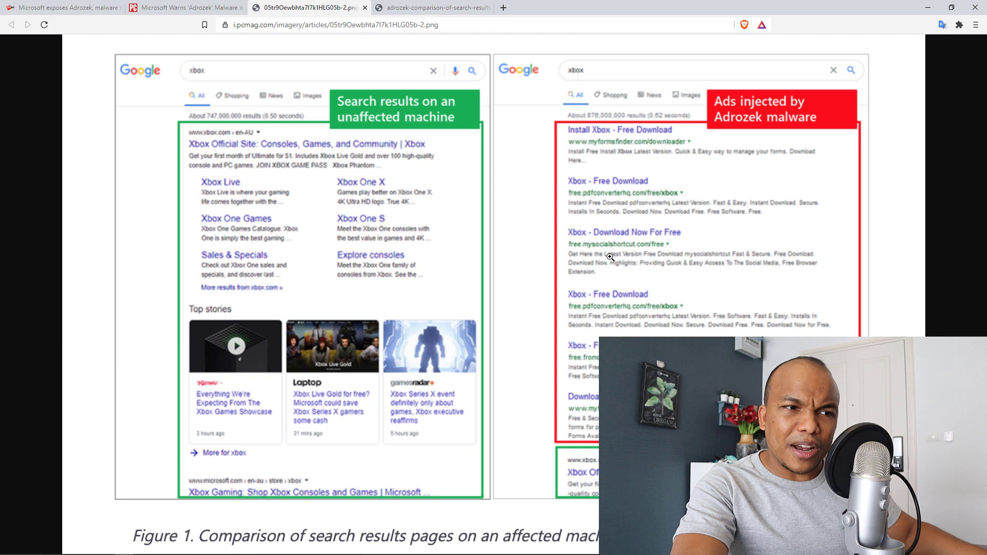
mouse_move(618, 252)
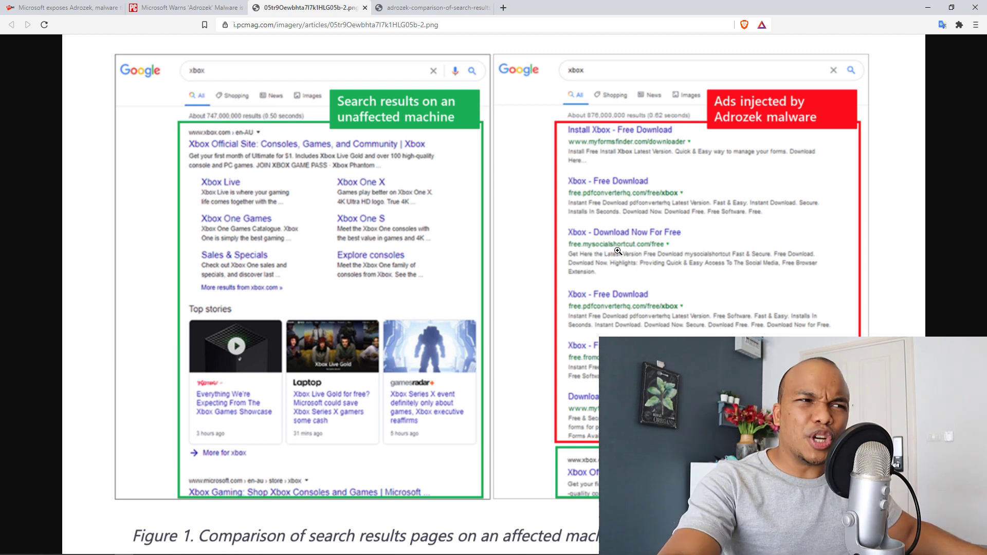
Step: View the Microsoft search results comparison image, then return to the ZDNet Adrozek article
click(432, 8)
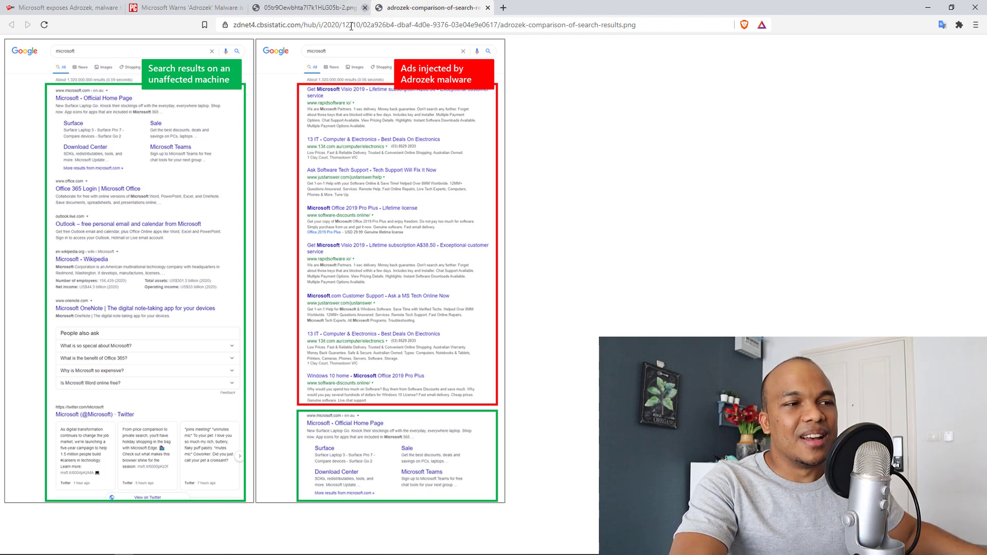
mouse_move(362, 185)
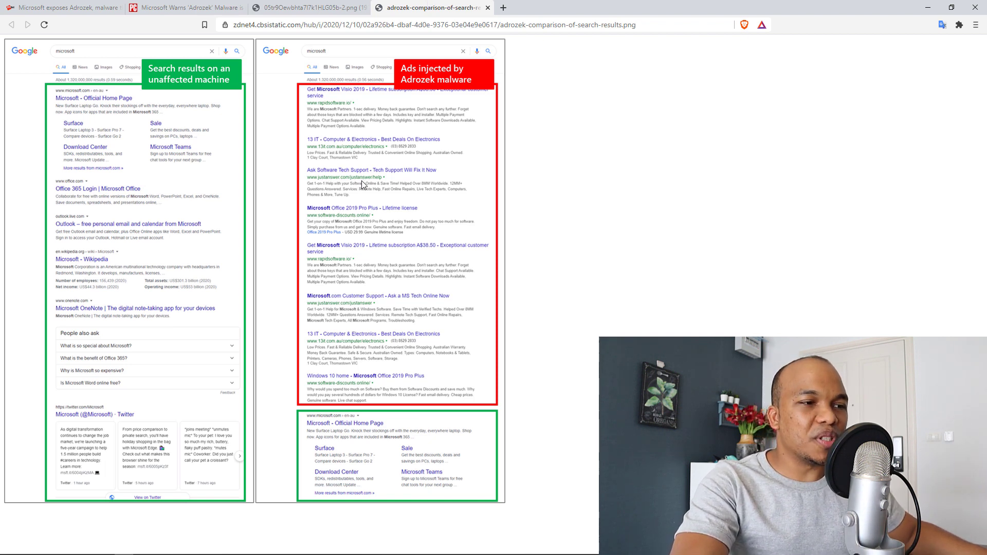
mouse_move(363, 253)
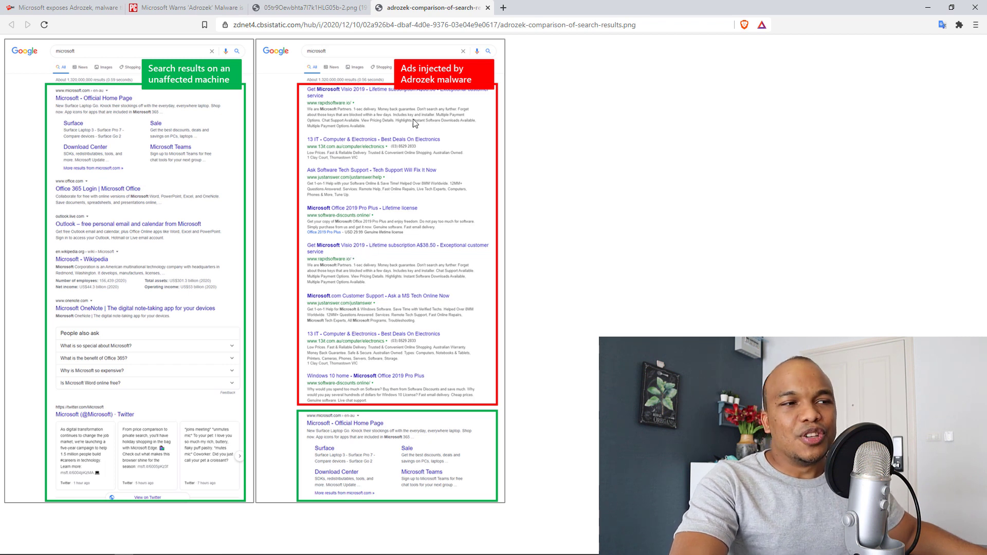
mouse_move(345, 181)
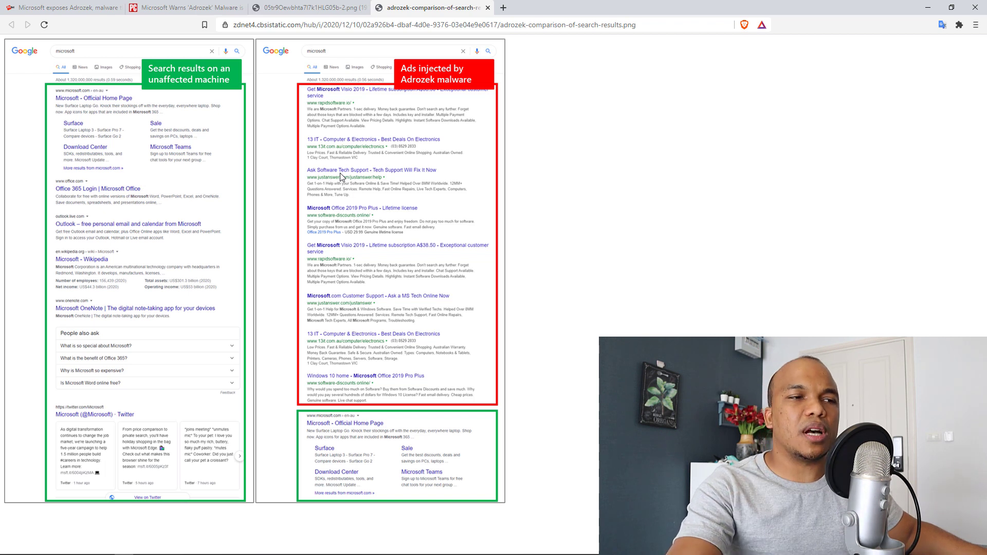
mouse_move(334, 160)
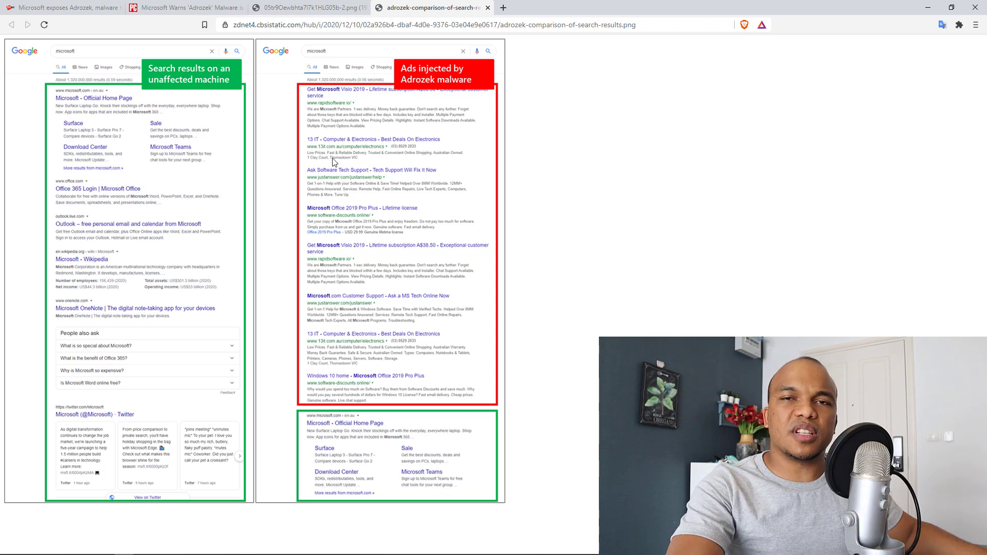
mouse_move(345, 185)
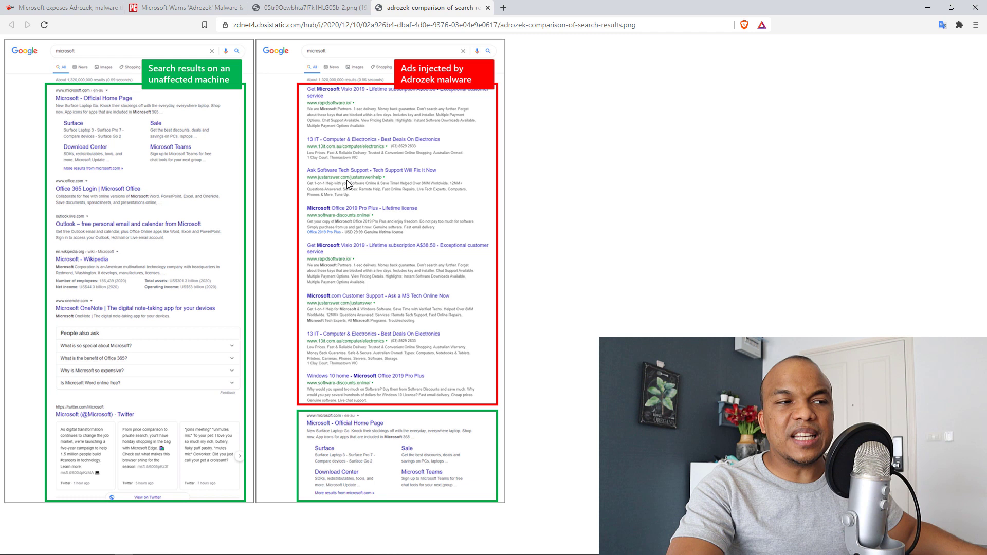
mouse_move(339, 113)
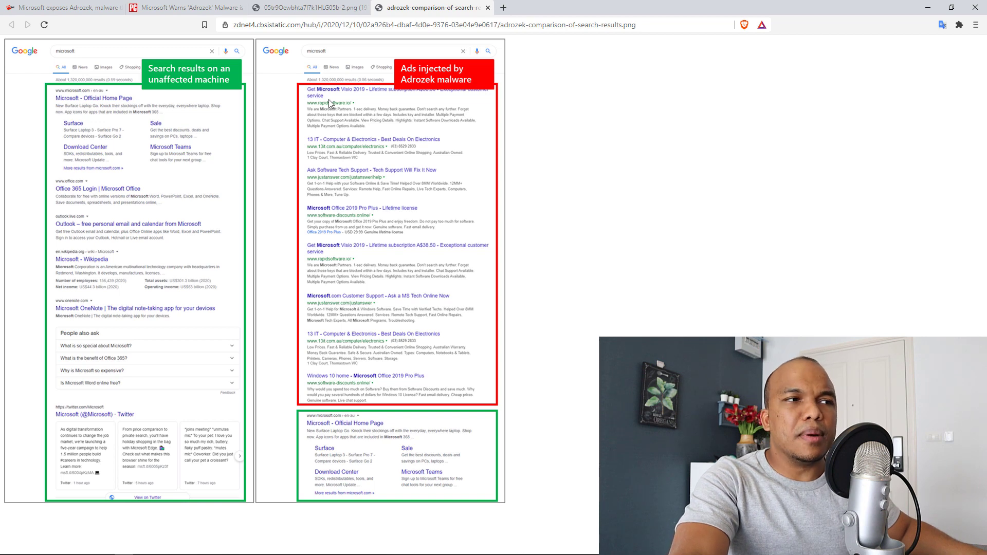
click(183, 7)
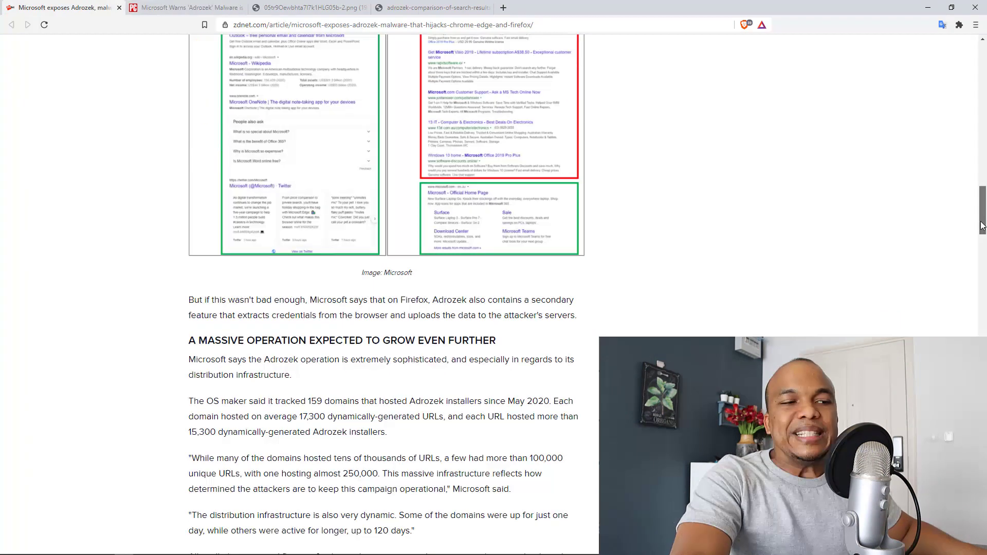
Step: Scroll the ZDNet article, then switch to the PCMag 'Microsoft Warns Adrozek Malware' tab
scroll(down, 3)
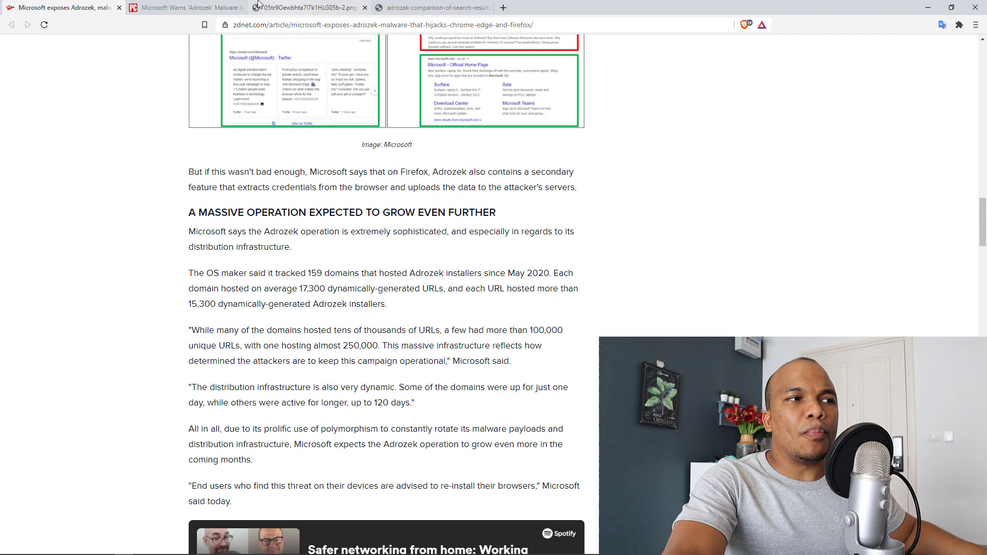
click(186, 8)
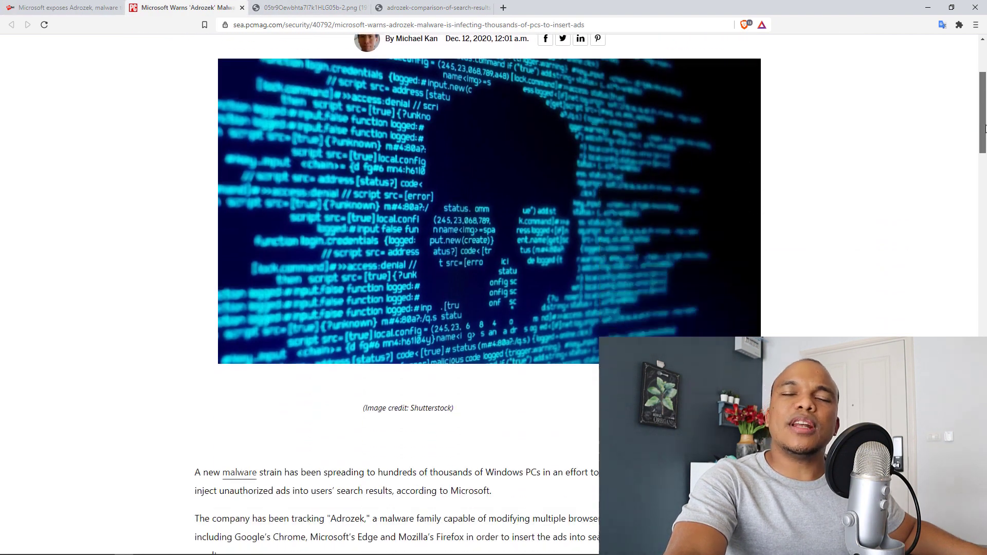
Step: Scroll the PCMag article through the attack chain and map, then return to ZDNet
scroll(down, 3)
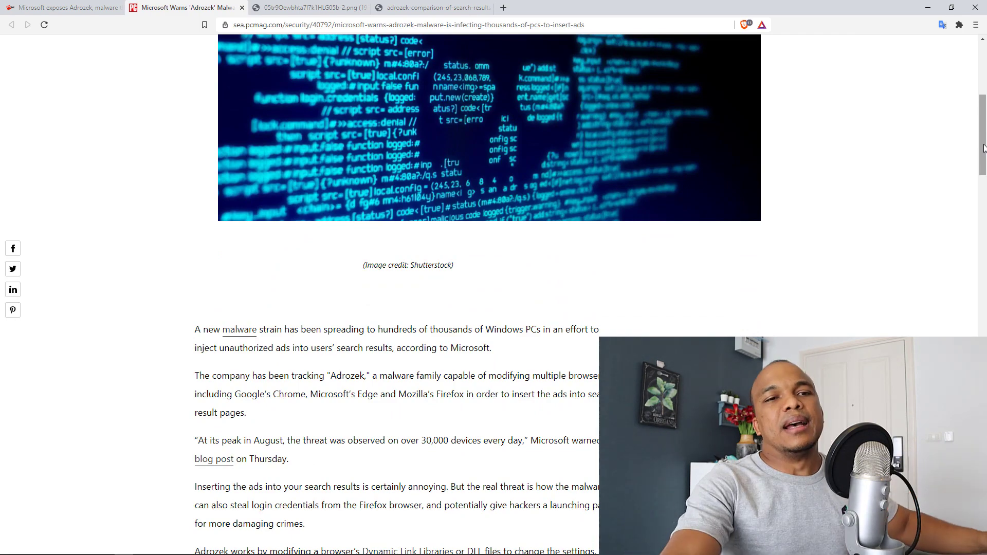
scroll(down, 3)
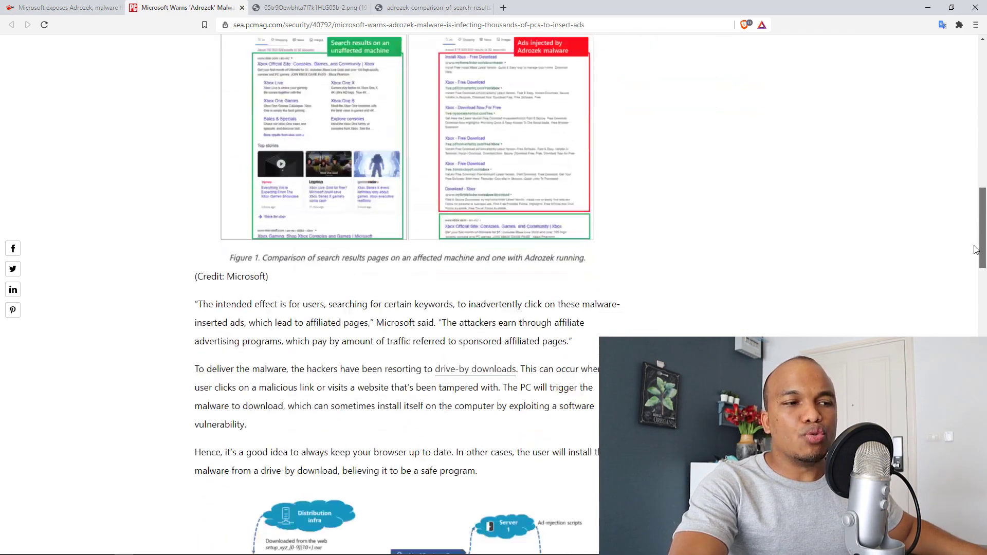
scroll(down, 3)
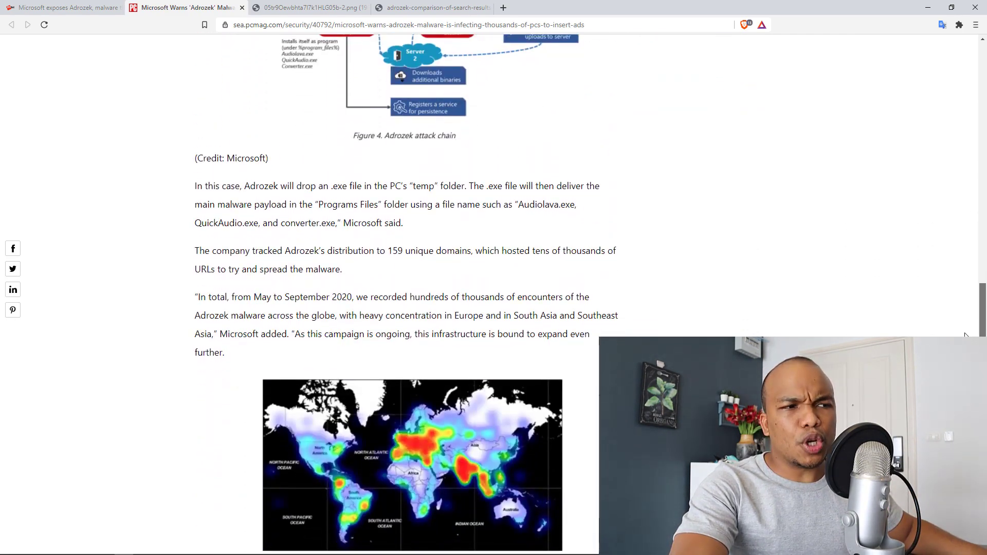
mouse_move(265, 290)
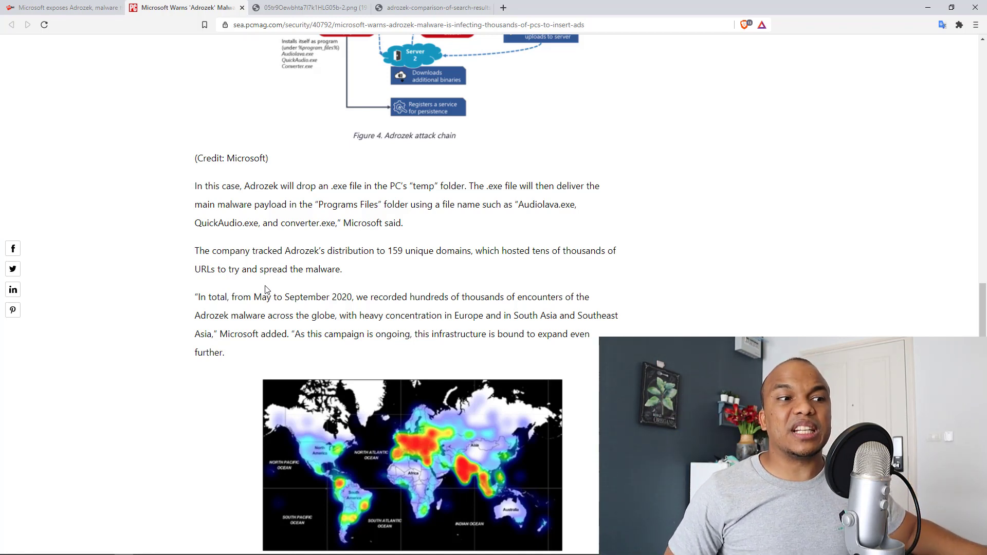
click(63, 8)
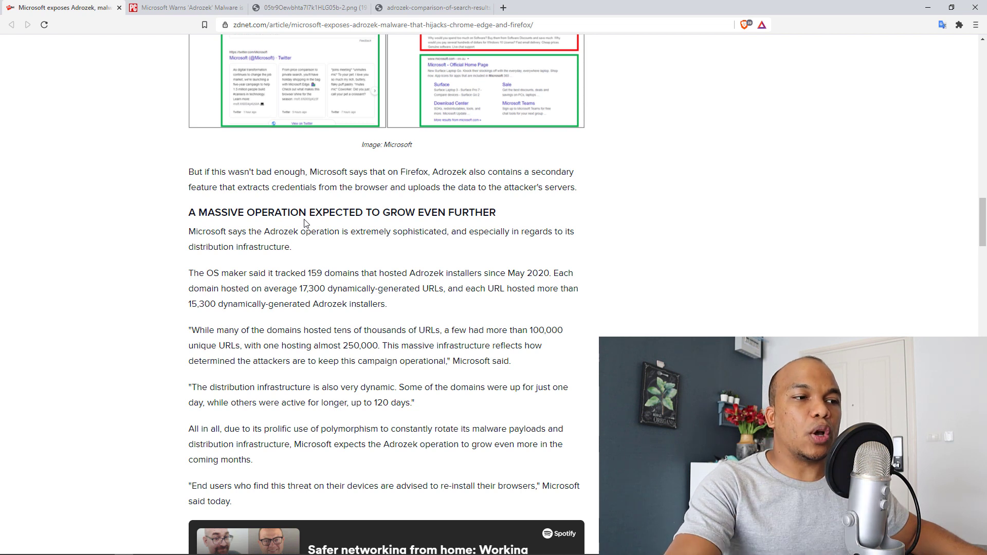
mouse_move(335, 308)
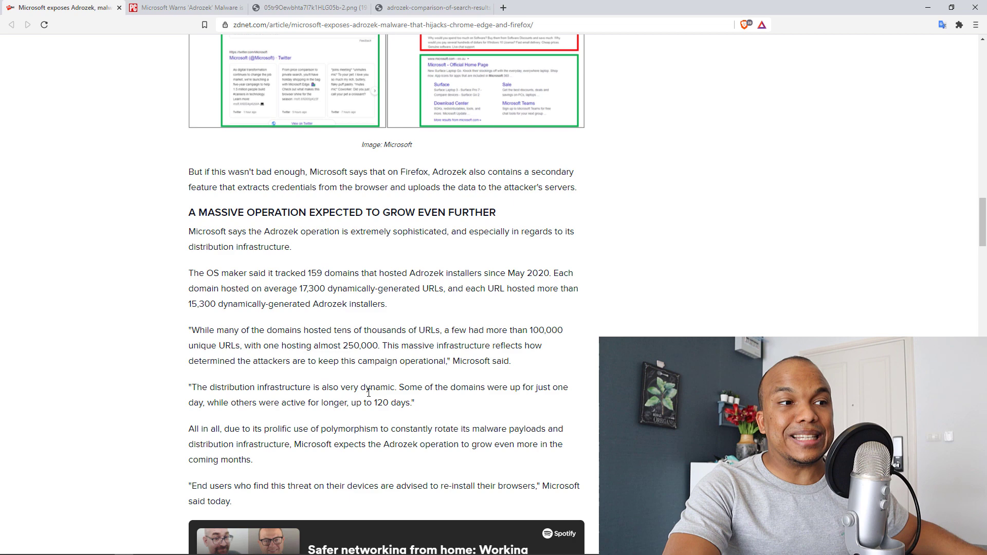
scroll(up, 3)
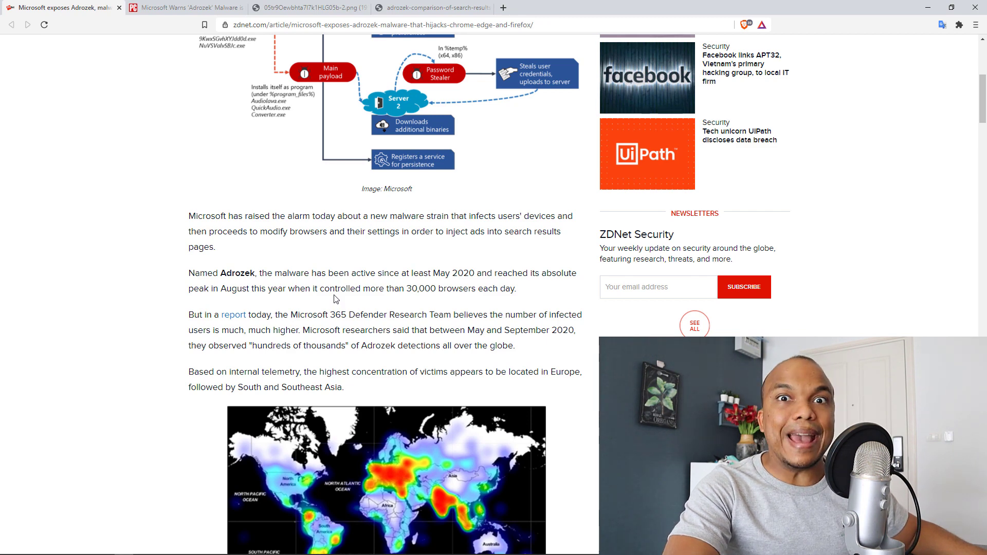
scroll(up, 3)
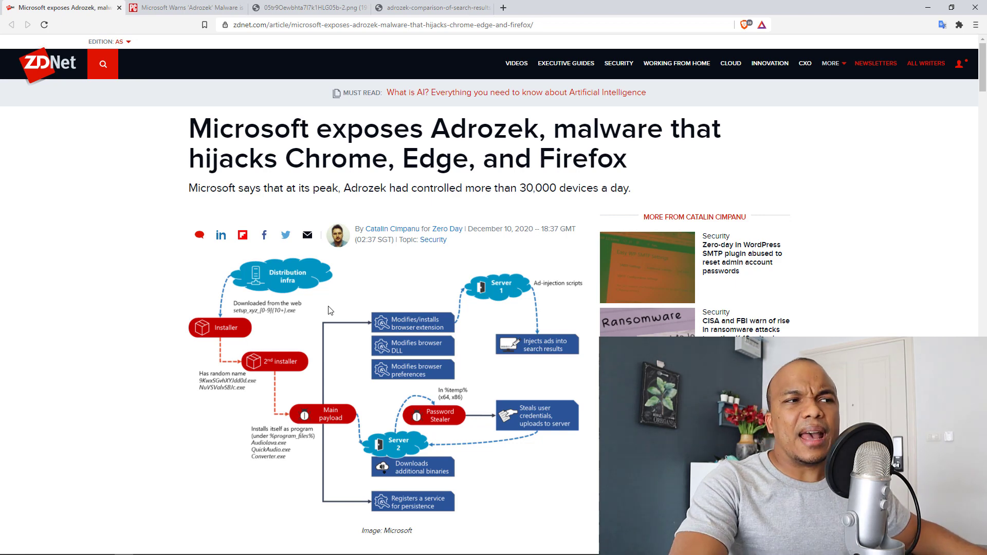
scroll(down, 3)
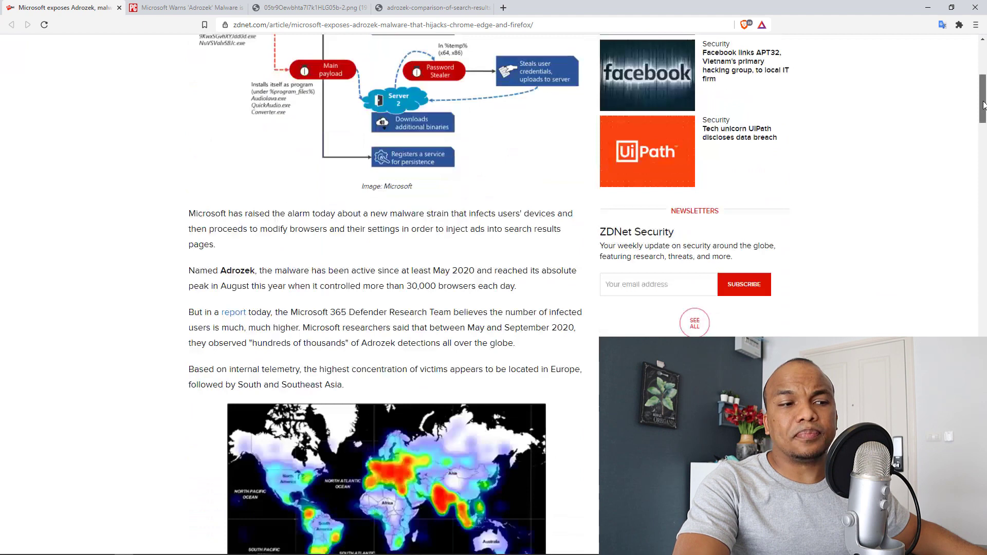
scroll(down, 3)
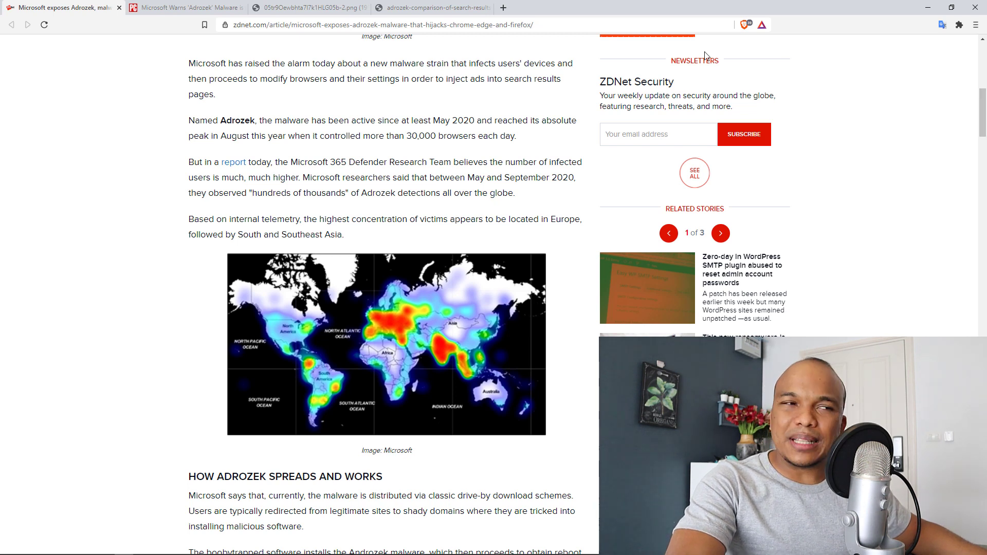
mouse_move(627, 11)
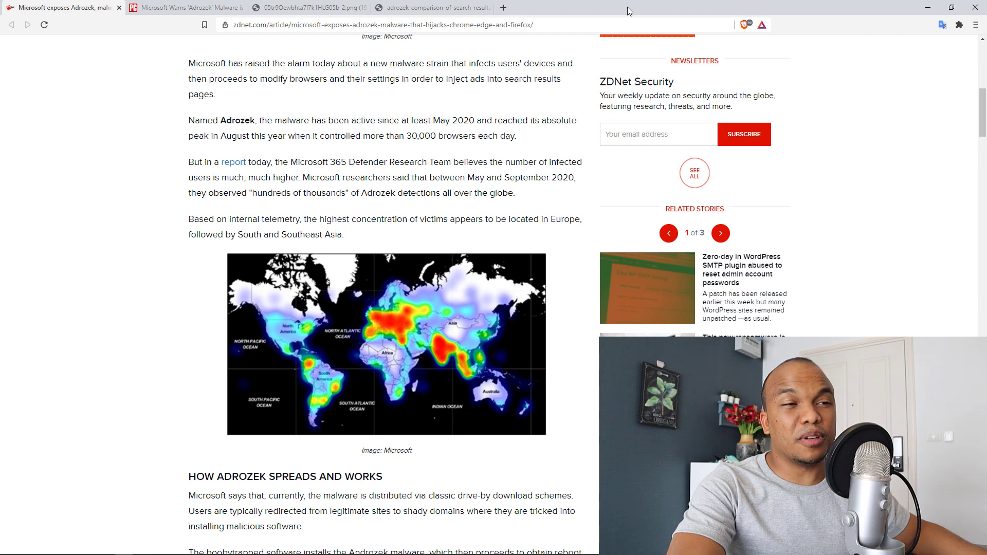
scroll(up, 3)
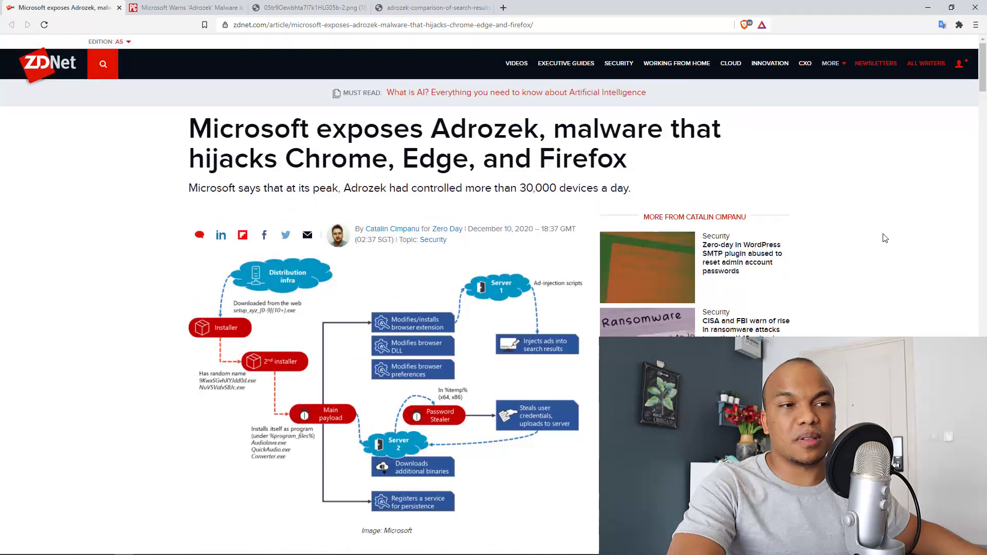